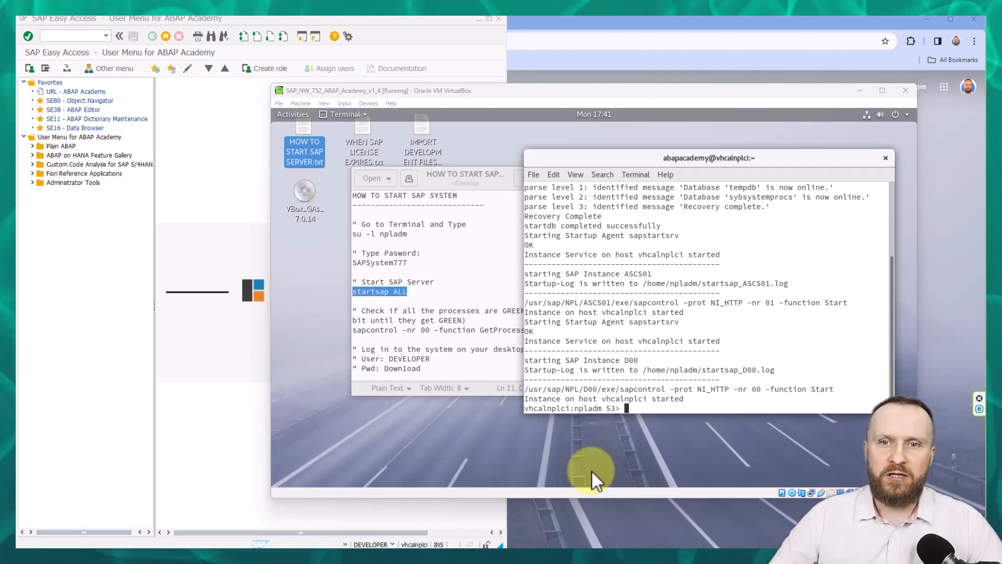
mouse_move(578, 495)
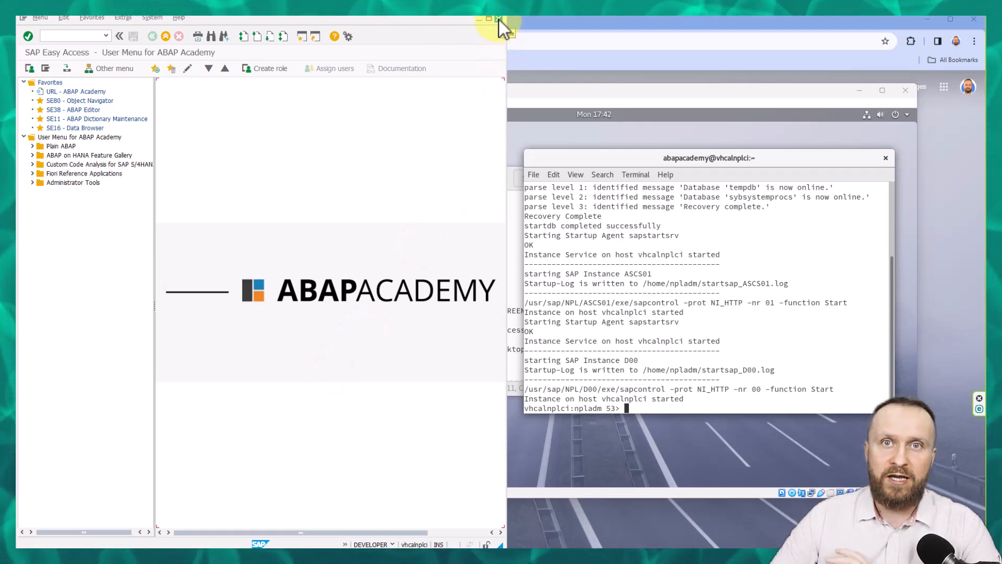
Log off the ABAP Academy session via System > Log Off, leaving only SAP Logon.
left_click(151, 18)
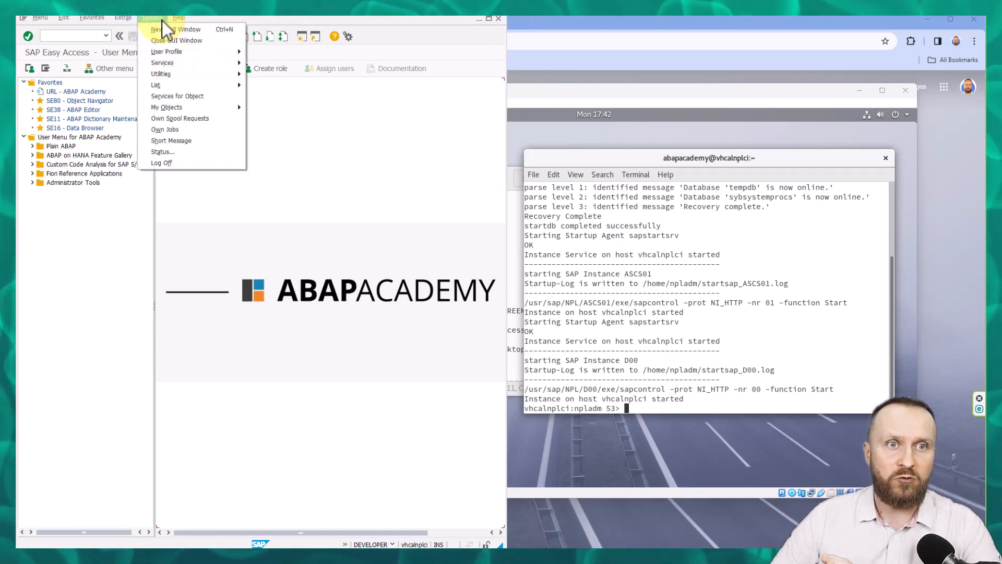
mouse_move(160, 162)
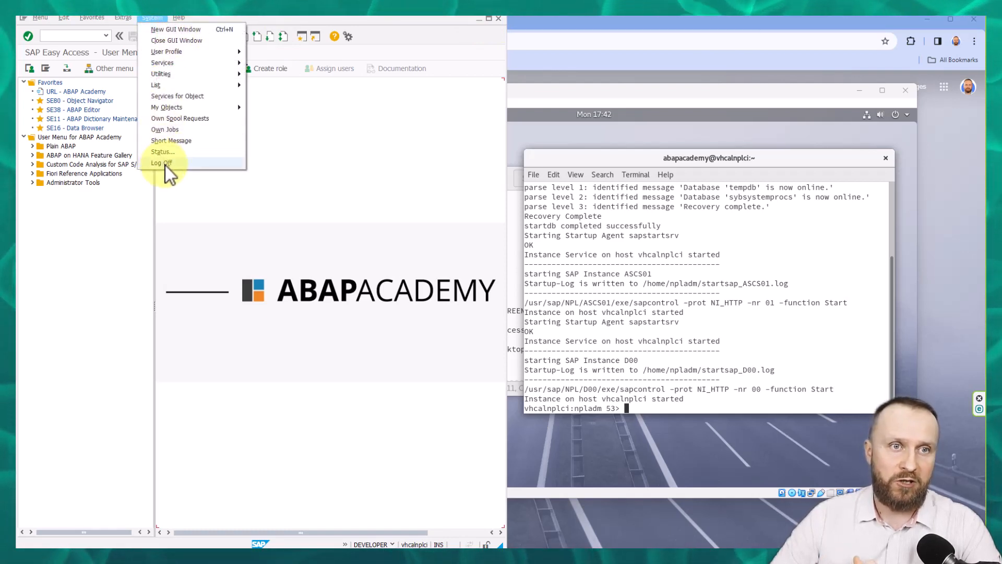
left_click(162, 163)
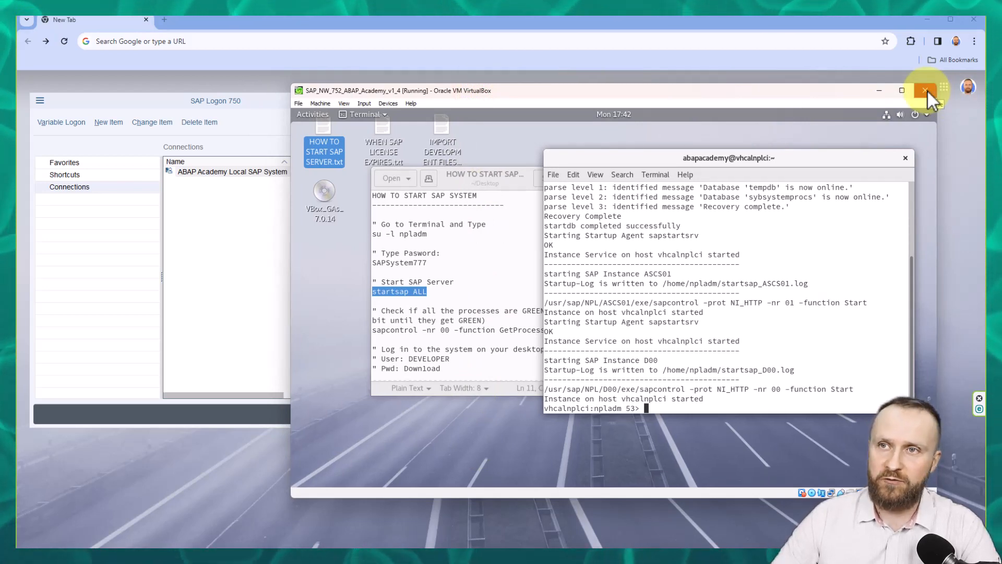
Close the SAP VM window choosing 'Save the machine state' and confirm with OK.
left_click(926, 89)
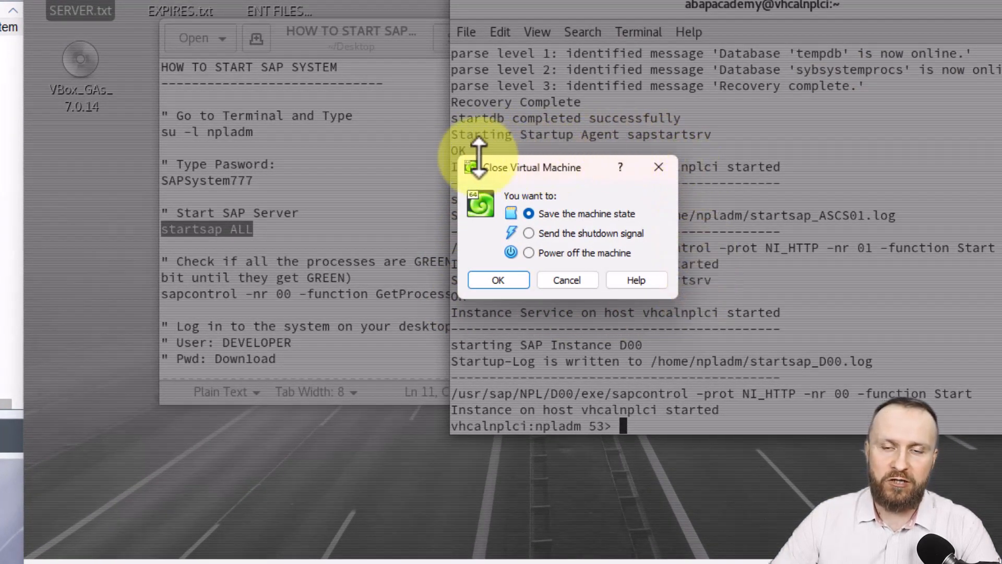
mouse_move(611, 256)
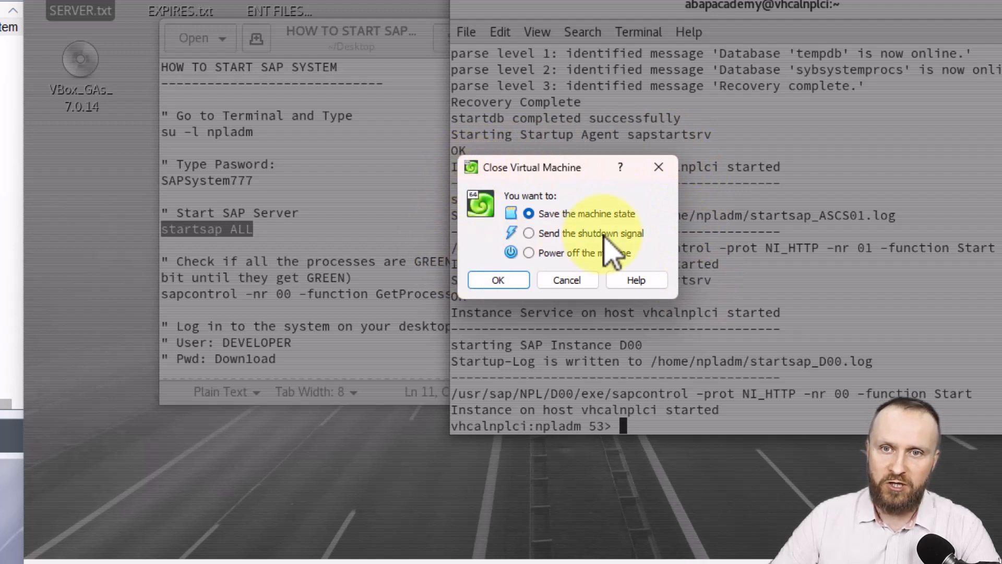
mouse_move(639, 223)
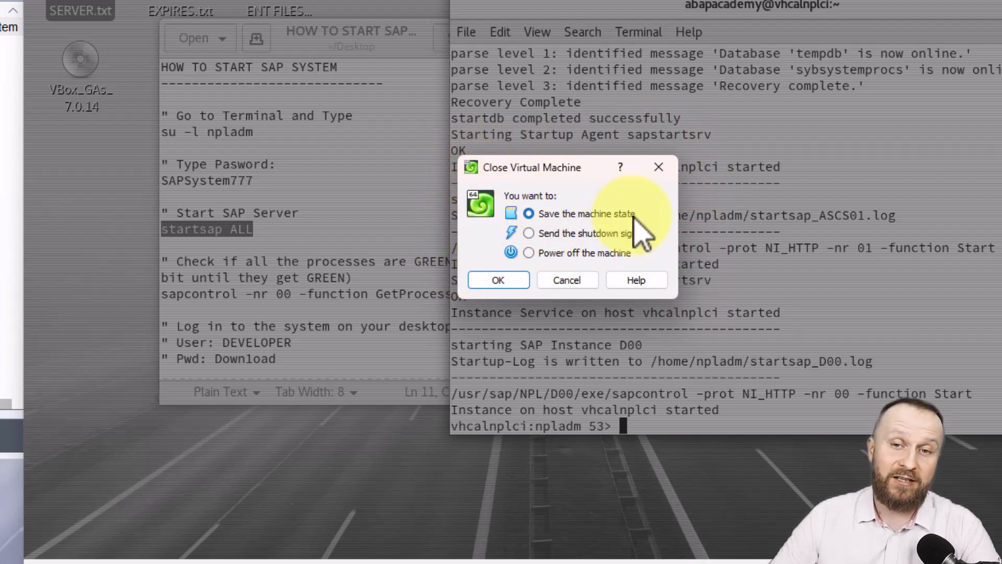
mouse_move(575, 247)
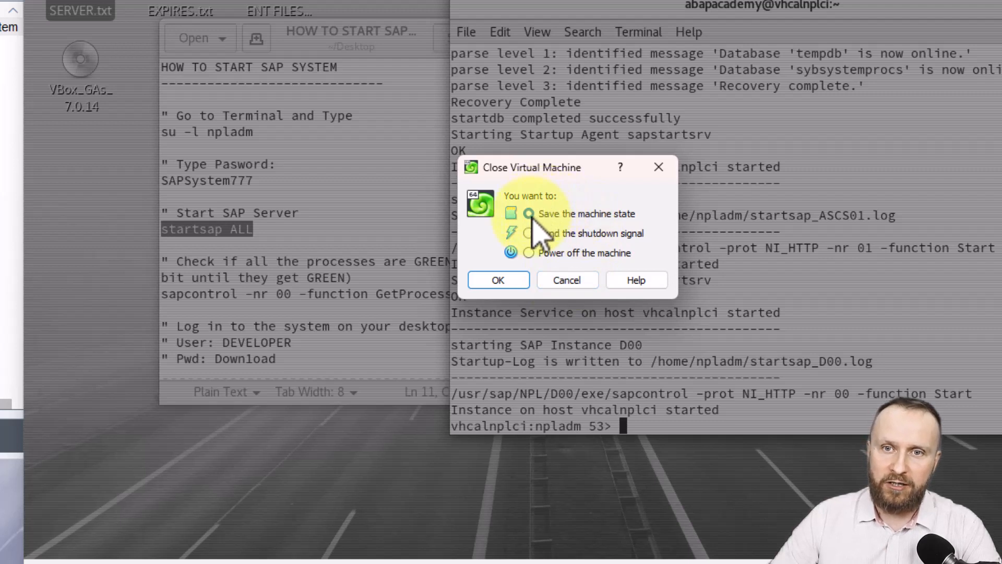
left_click(528, 213)
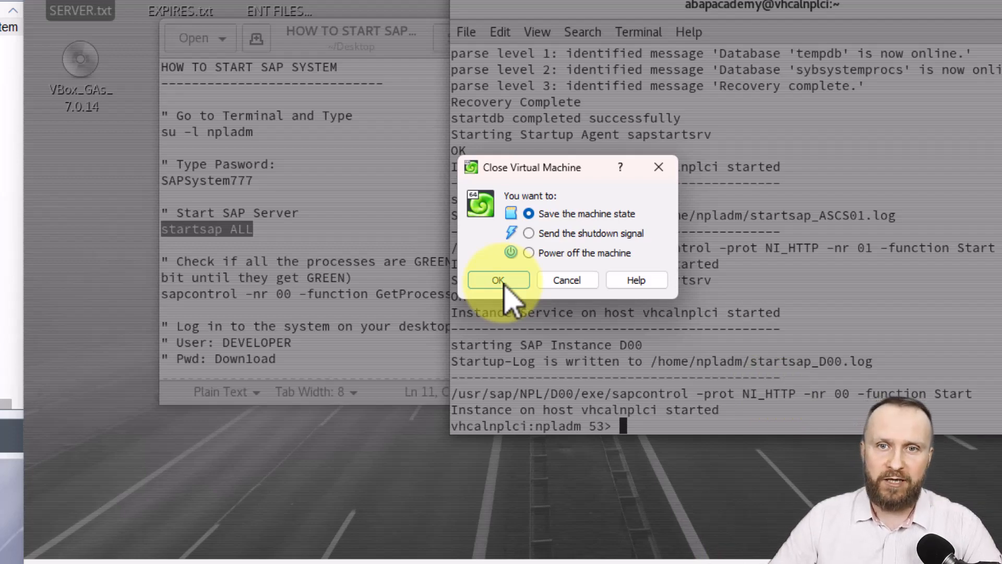
left_click(499, 280)
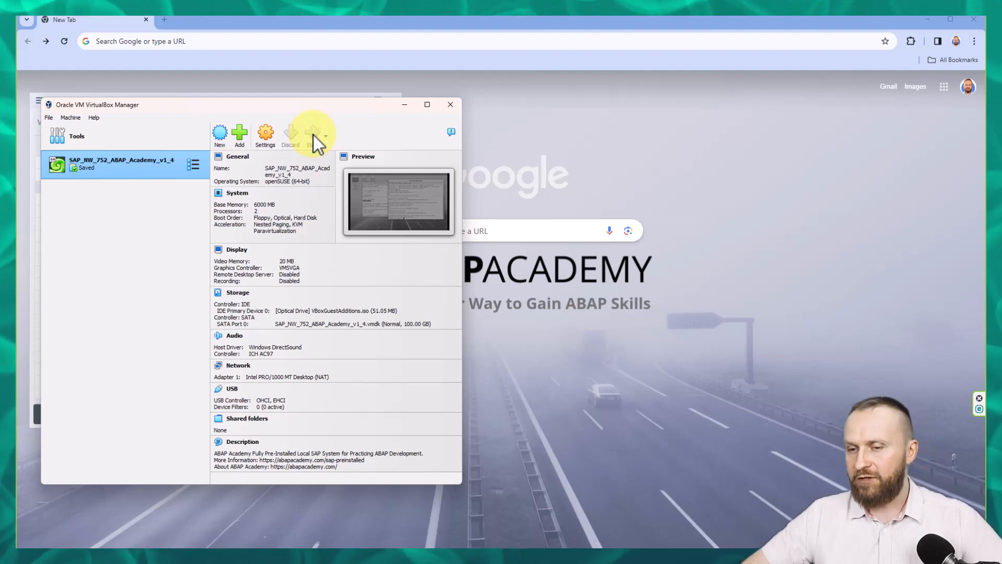
Start the saved SAP_NW_752_ABAP_Academy_v1_4 machine from VirtualBox Manager.
left_click(312, 132)
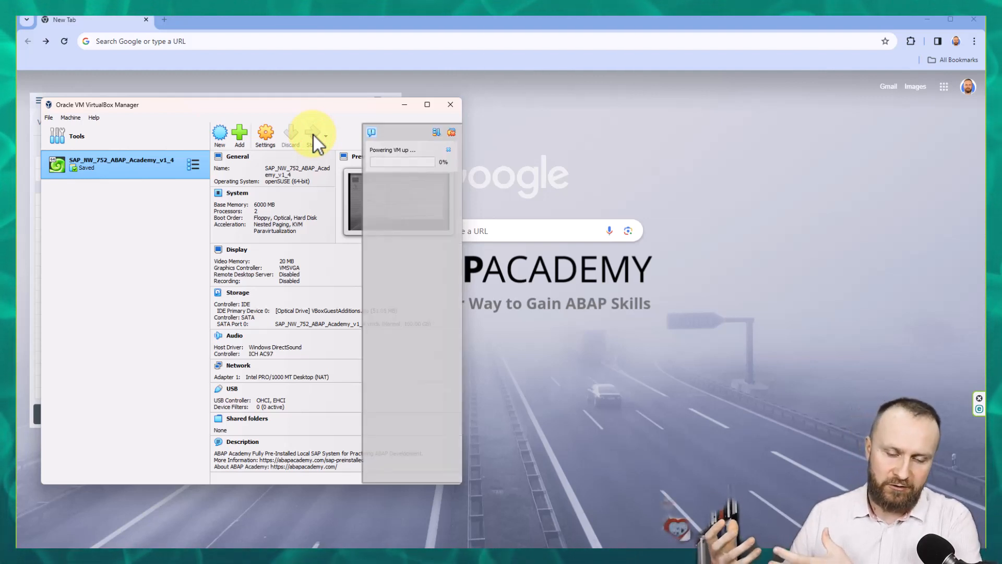